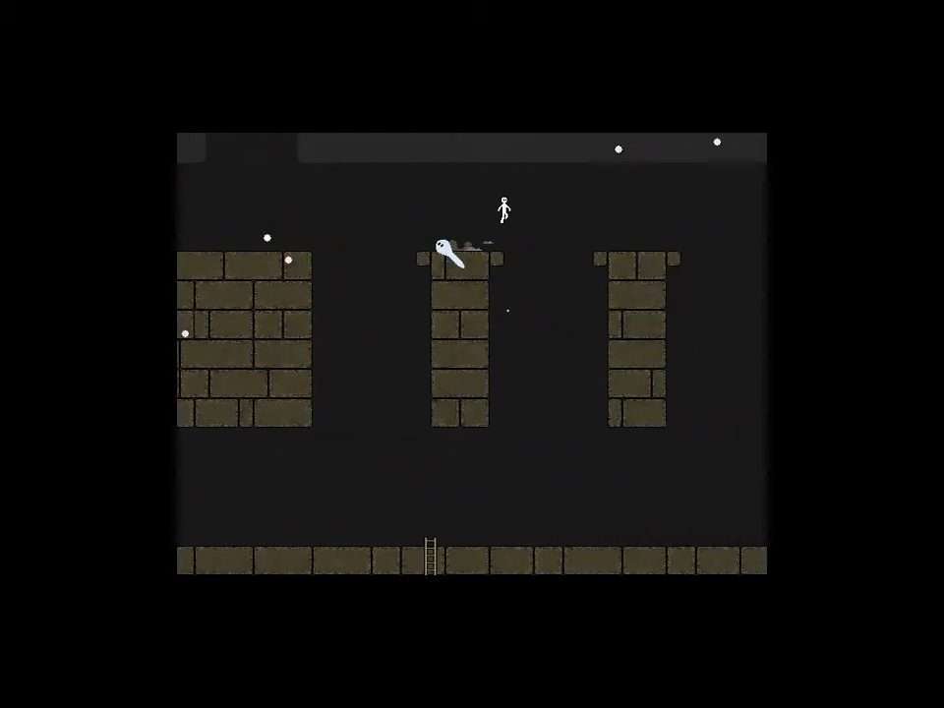
Walk the stick figure past the brick pillars to the ladder beside the ghost
scroll("left", 3)
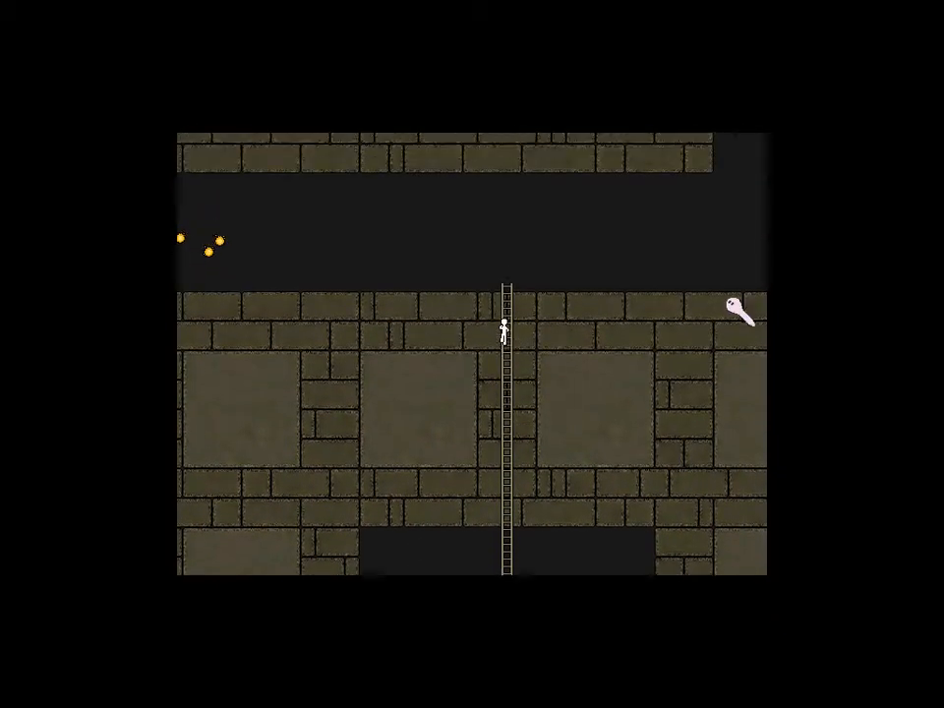
Hold up to climb the tall ladder into the dark upper shaft
key("up")
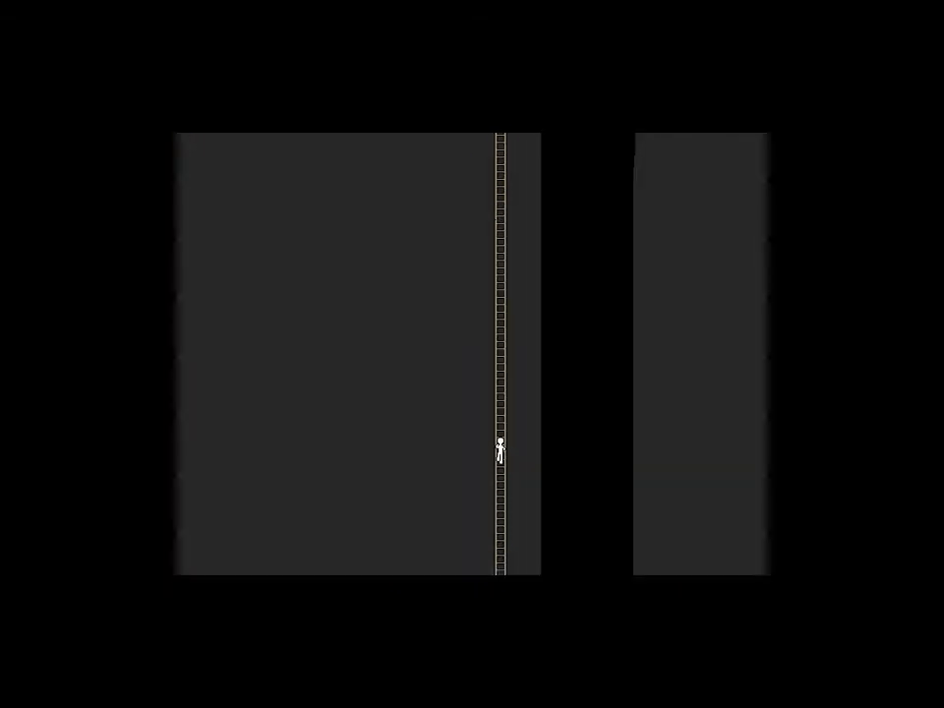
Climb the last stretch of ladder toward the pale lit doorway at the top
key("Up")
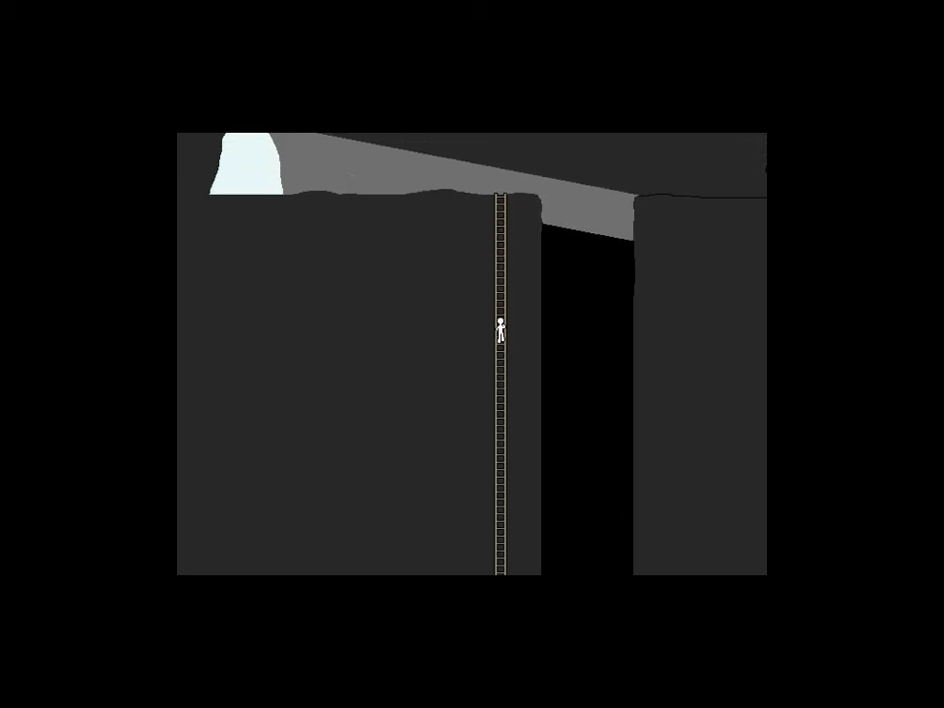
key("Up")
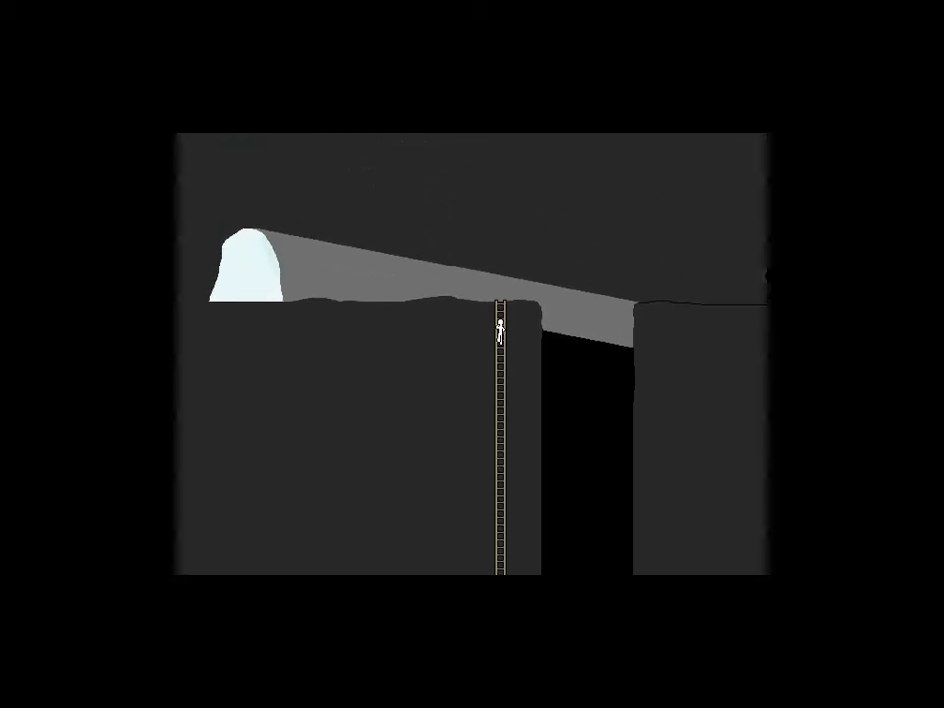